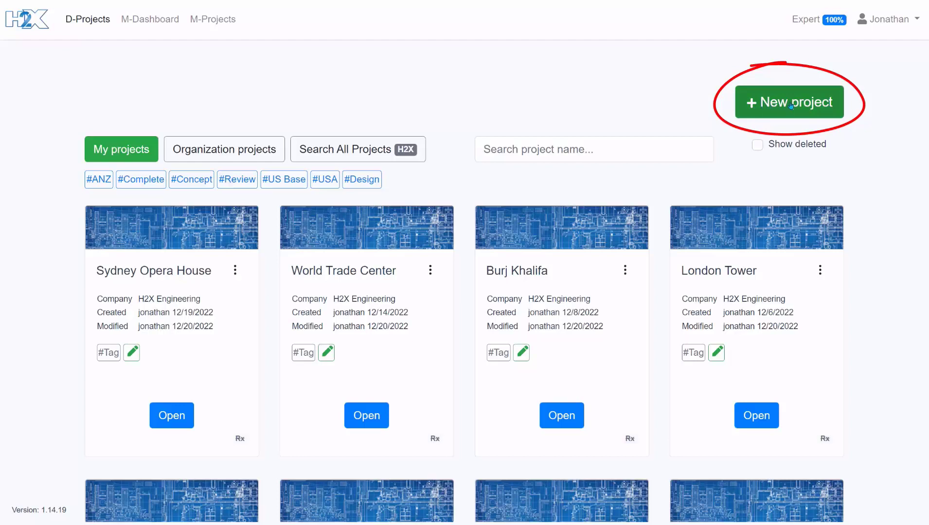
Begin a new project and name it 'Example Project' from the autocomplete suggestions.
click(789, 102)
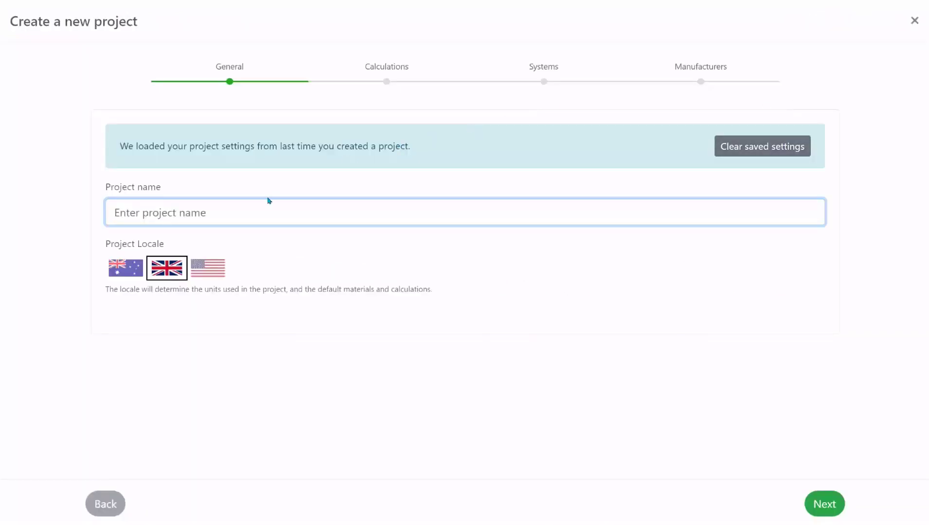
click(126, 269)
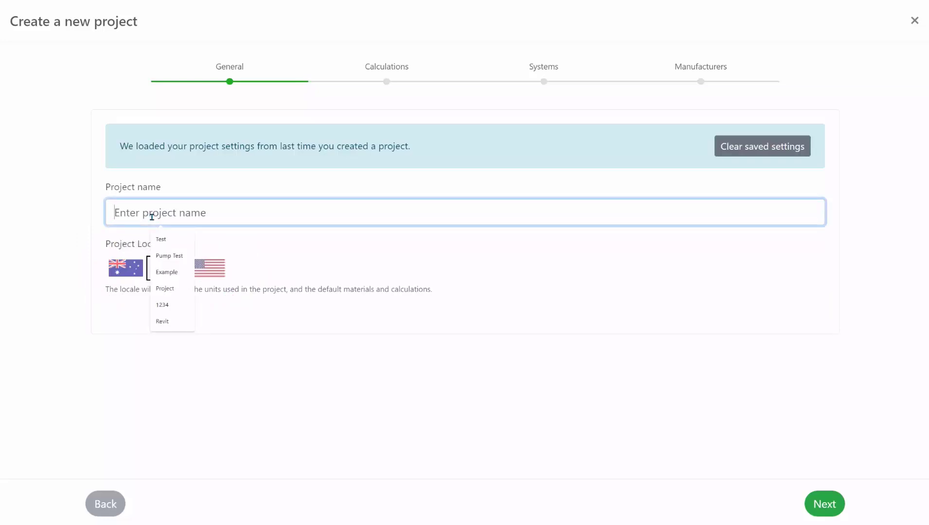
click(168, 255)
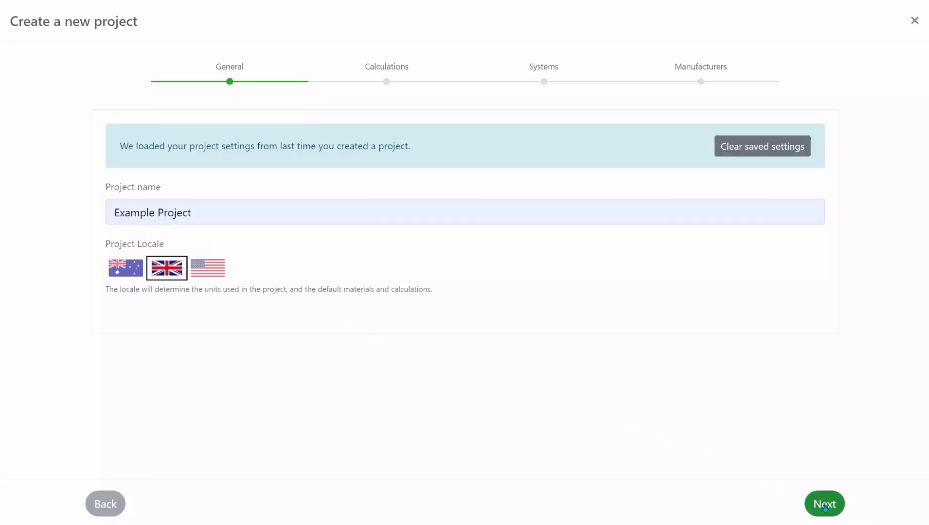
Advance to calculation methods and review the water options, keeping BS 806.
click(824, 503)
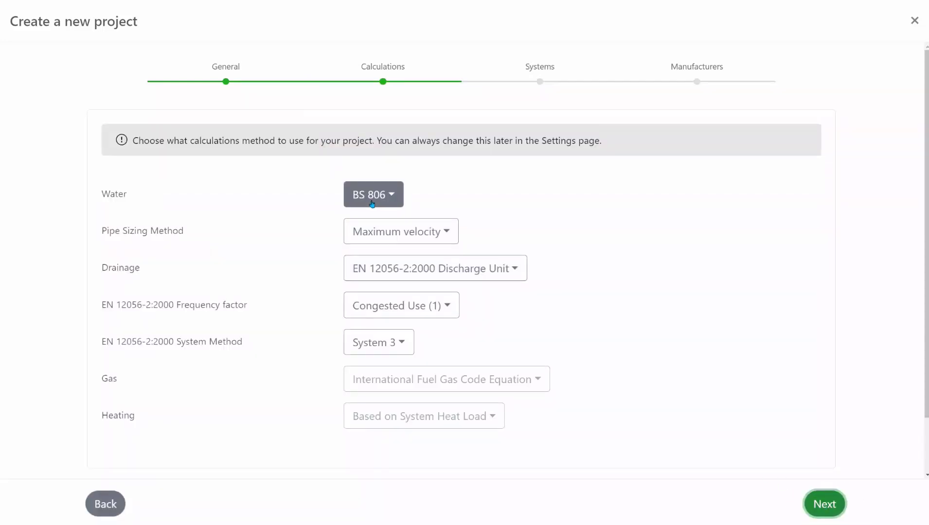
click(372, 195)
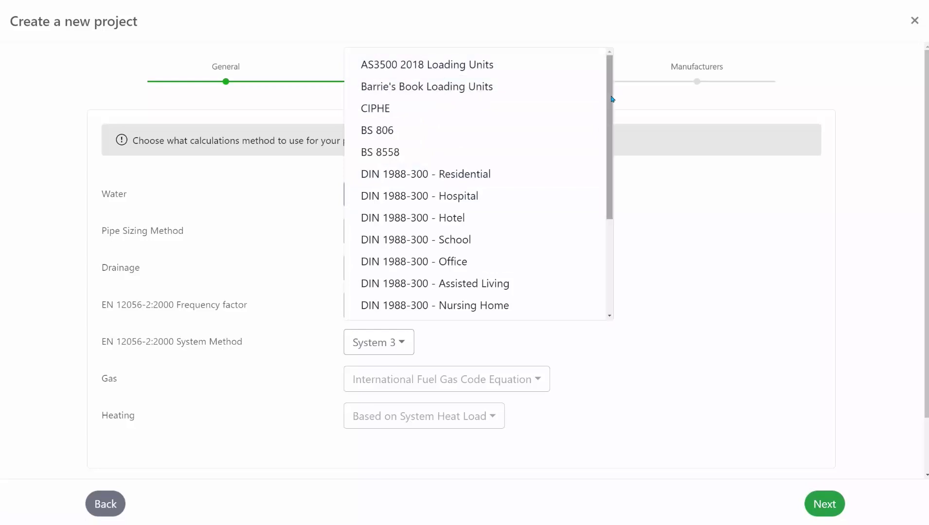
scroll(down, 3)
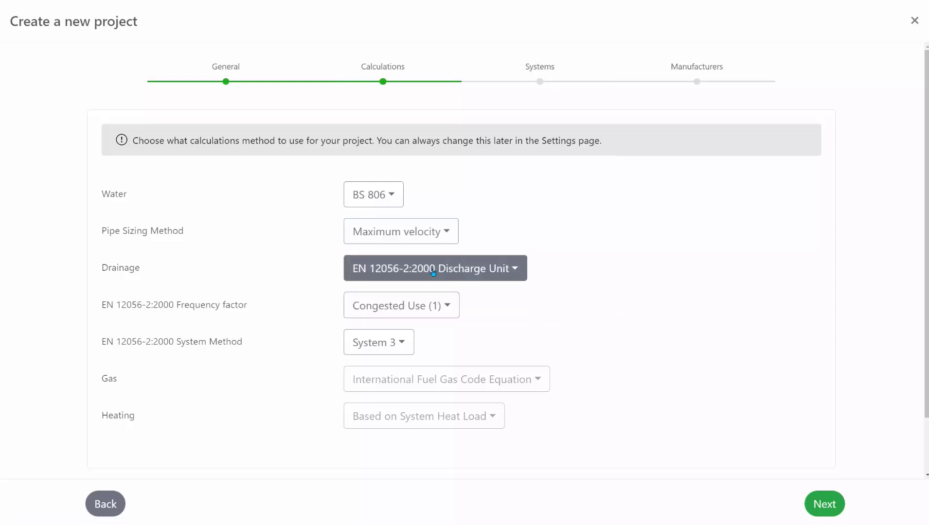
Advance to Systems and review cold, hot and warm water settings in turn.
click(824, 504)
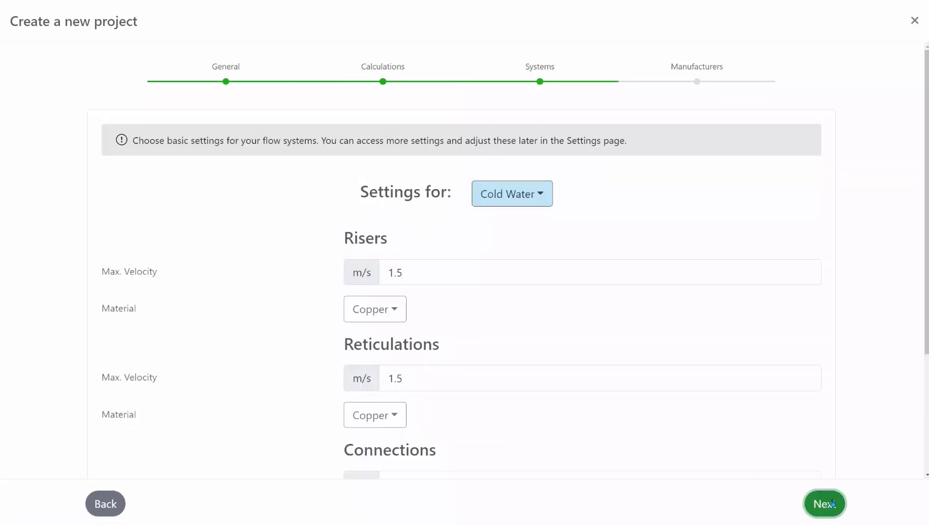
scroll(down, 3)
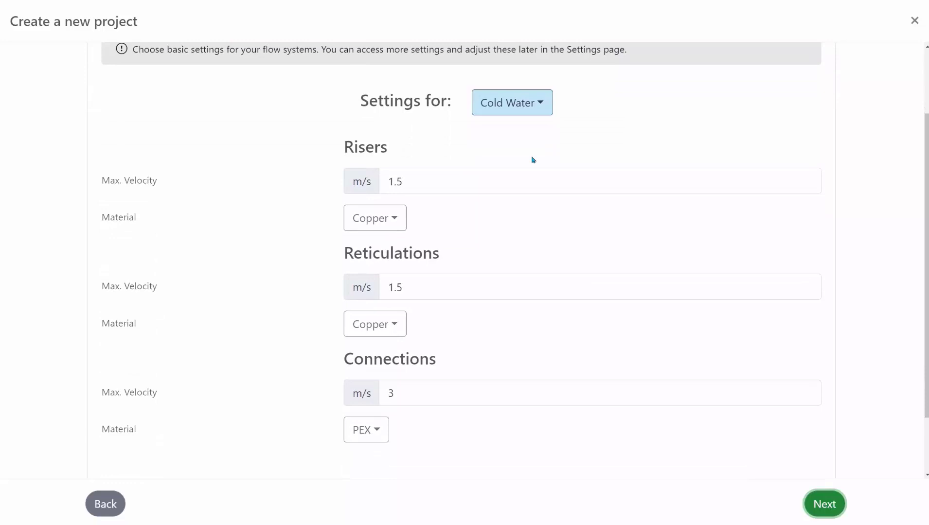
click(511, 102)
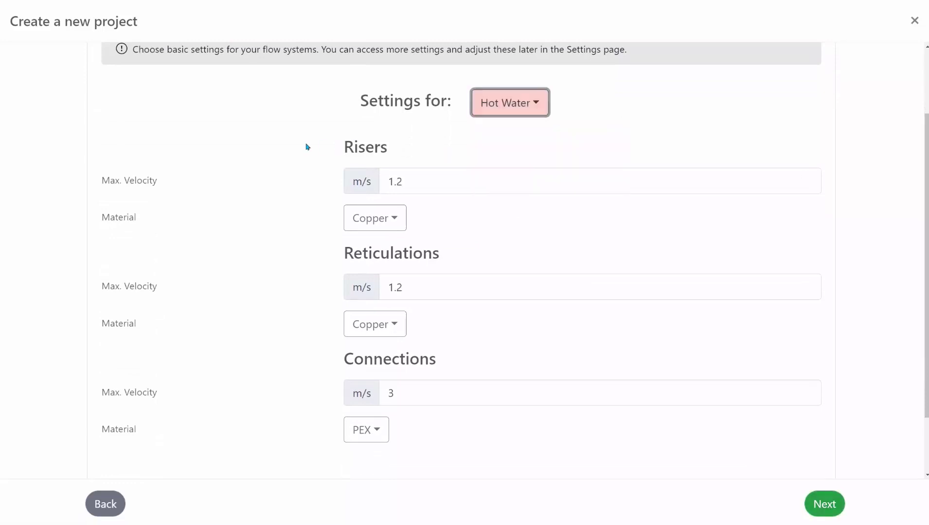
click(509, 102)
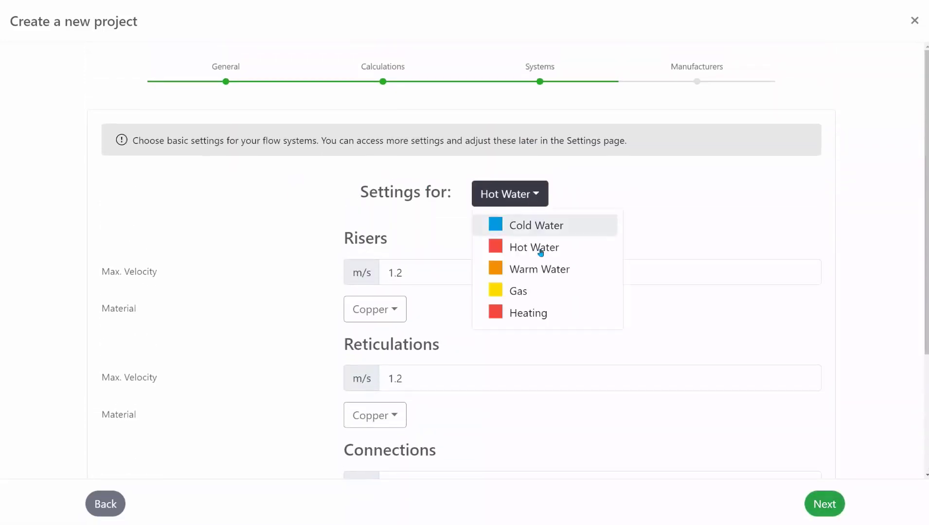
click(539, 269)
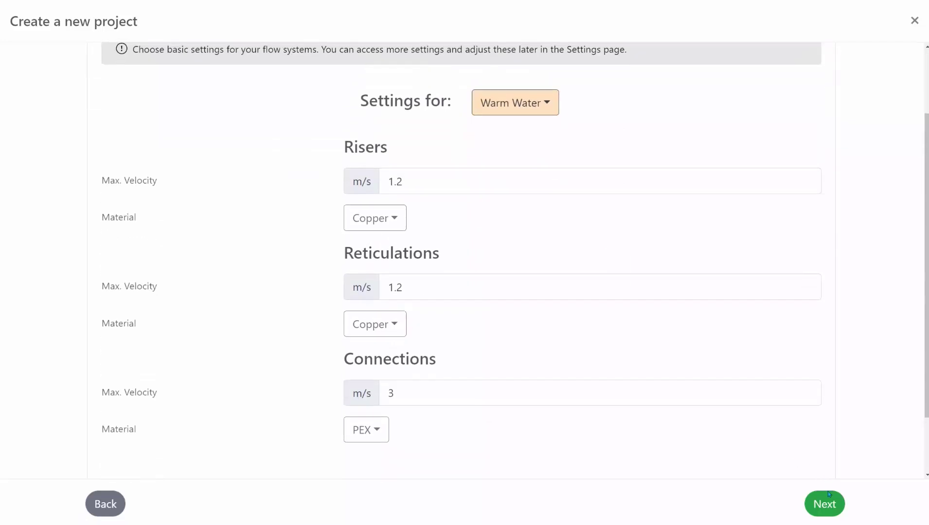
Advance to the Manufacturers step and review the pipe manufacturer list.
click(824, 503)
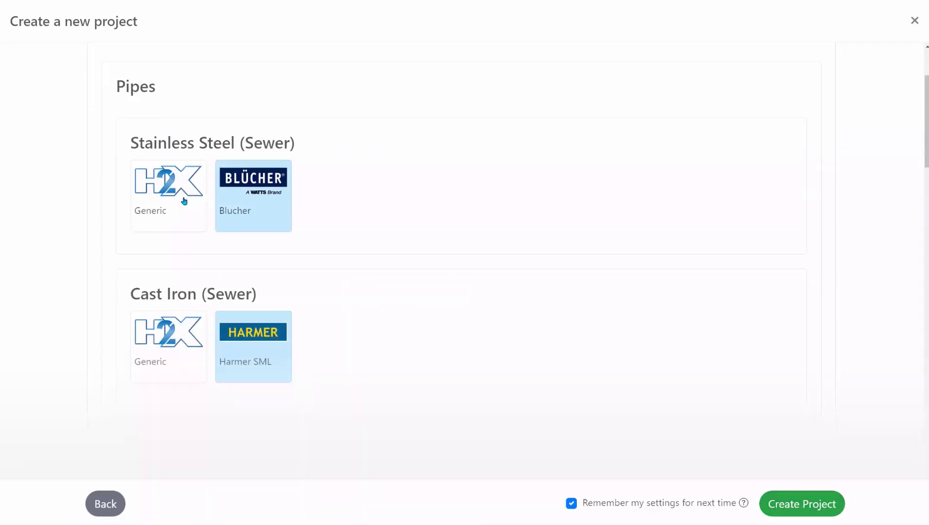
scroll(down, 3)
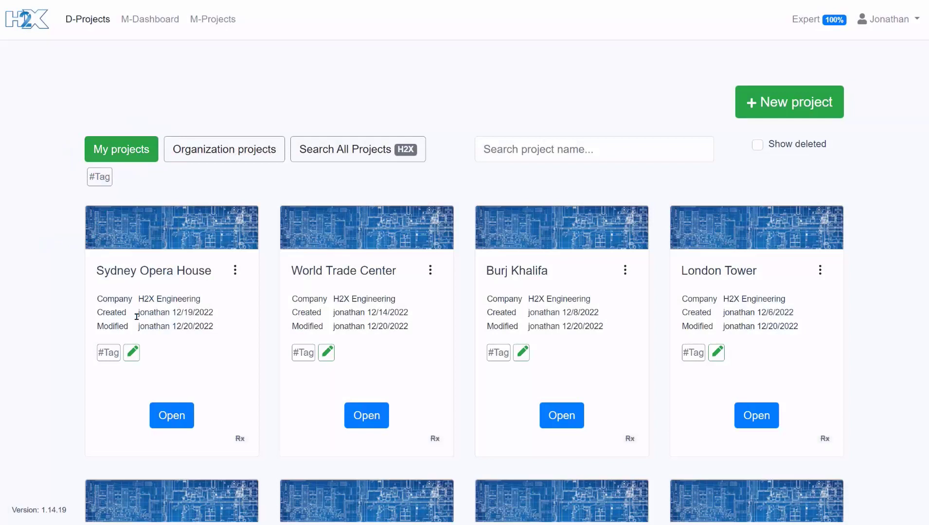
double_click(349, 312)
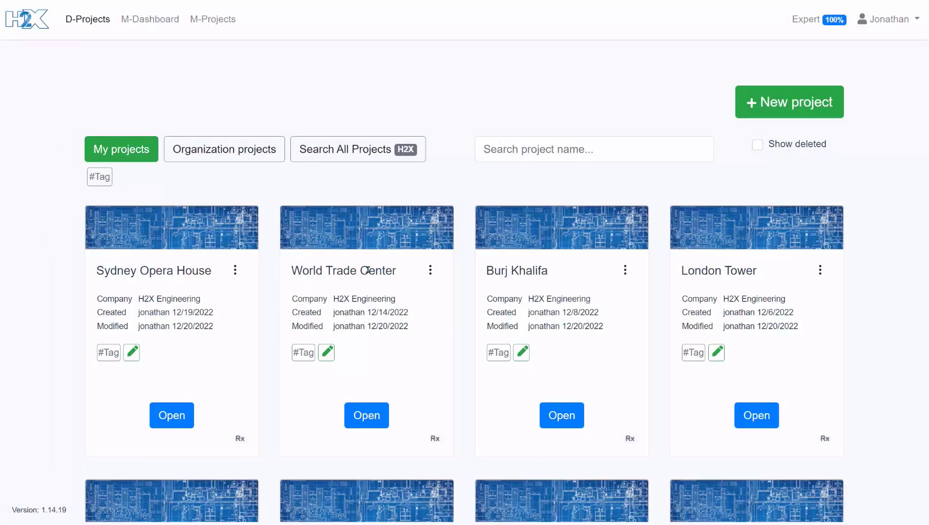
click(224, 148)
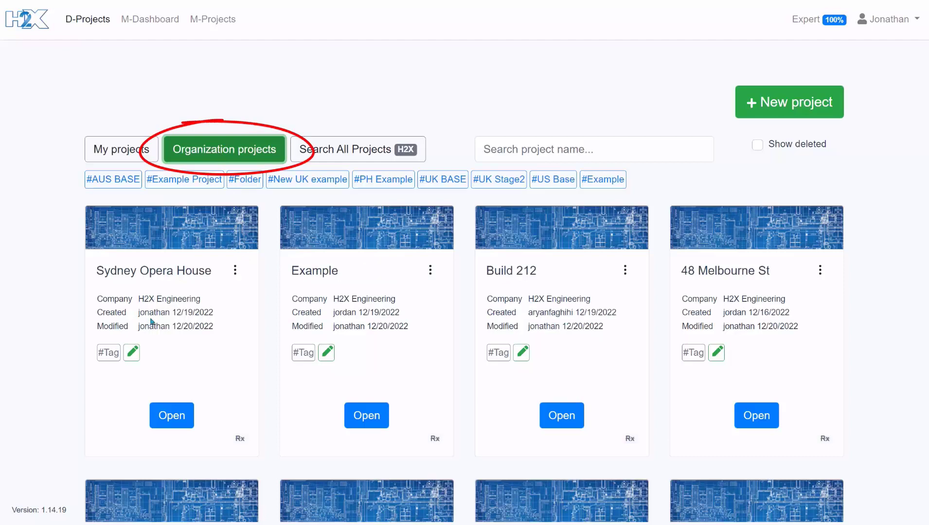
double_click(344, 312)
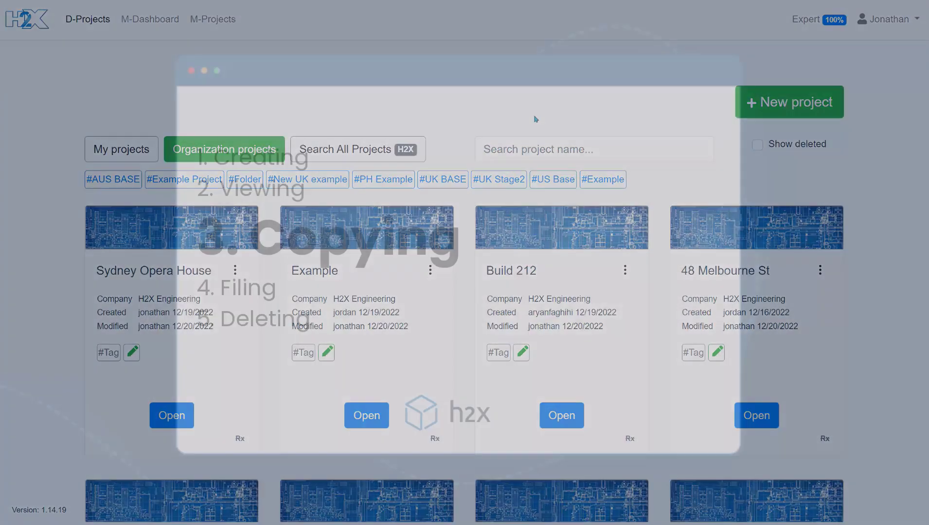
click(121, 149)
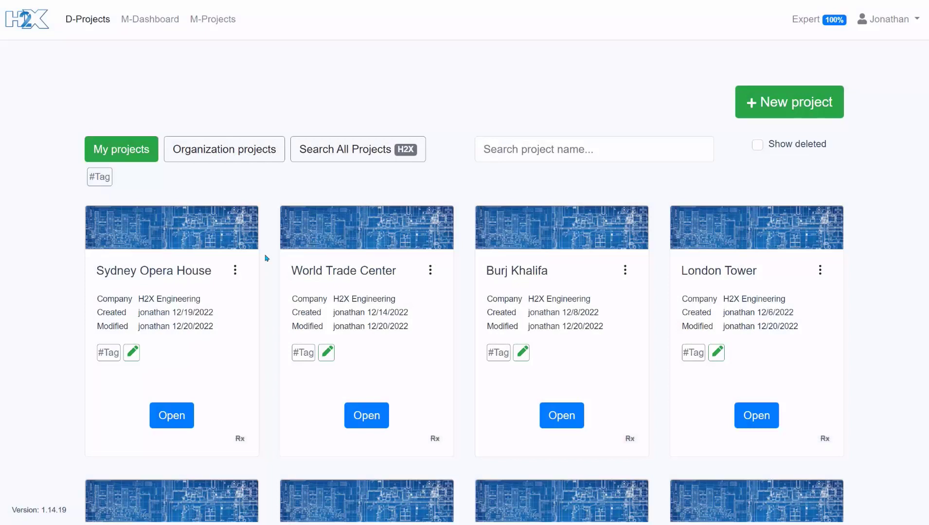
Duplicate the Sydney Opera House project from its card menu.
click(235, 271)
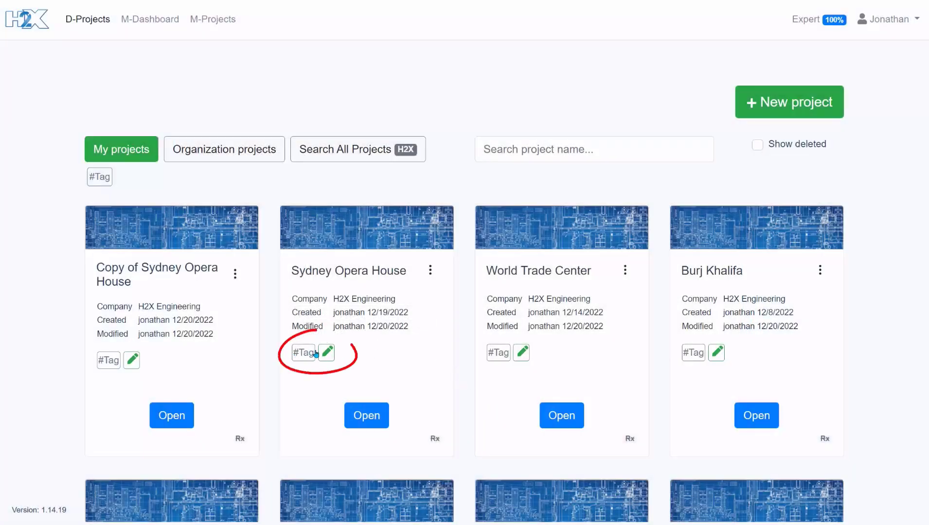
Add tags Reviewed, Concept Design and Sydney to Sydney Opera House and save them.
click(327, 352)
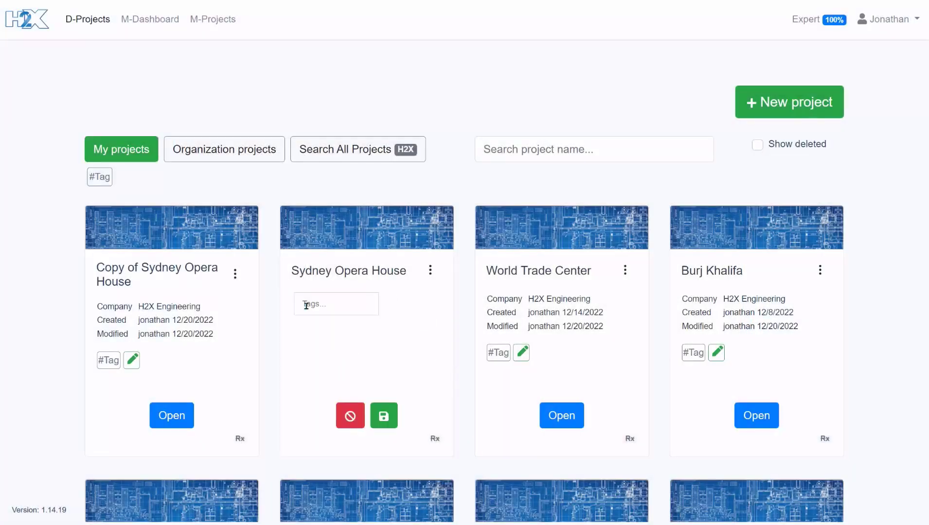
text(Reviewed)
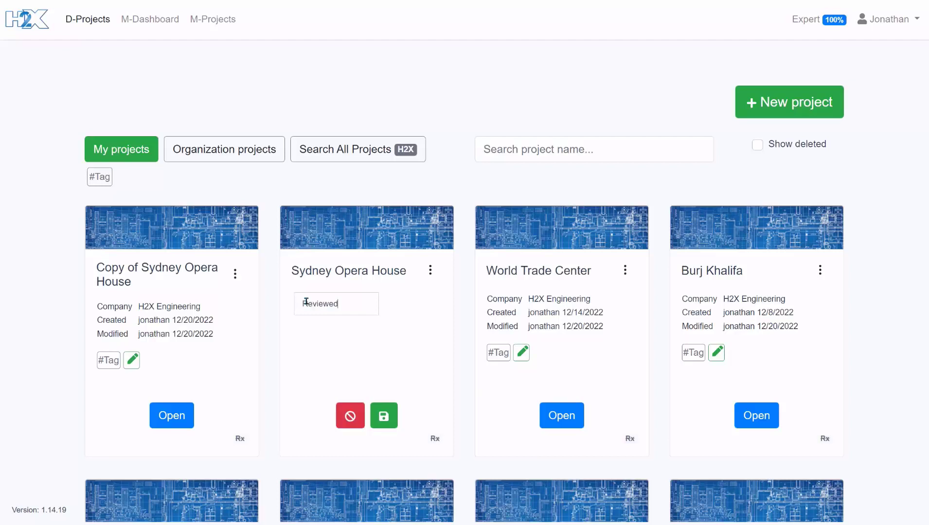
key(Enter)
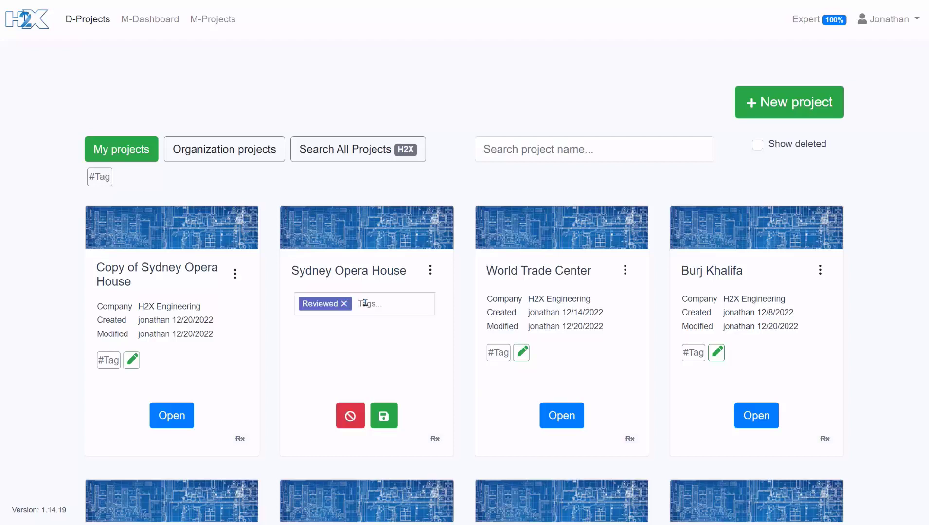
text(Concept Design)
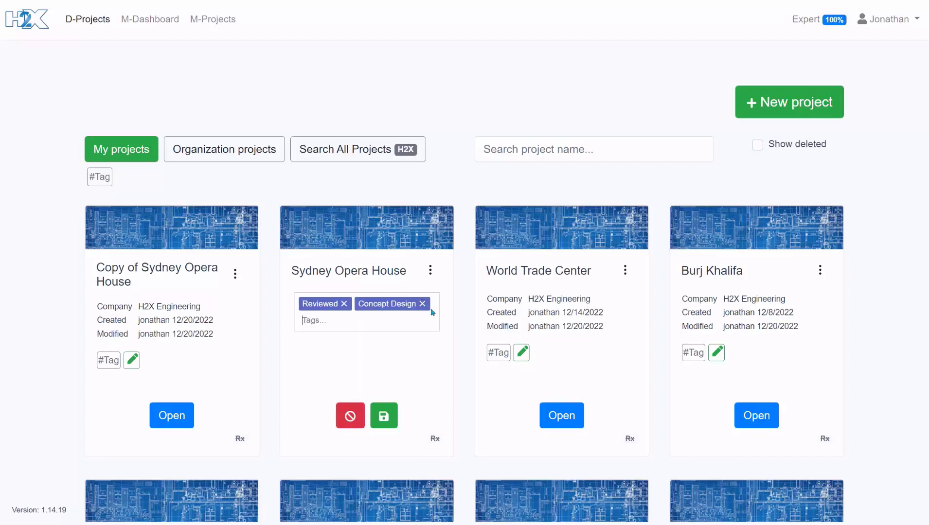
text(Sydney)
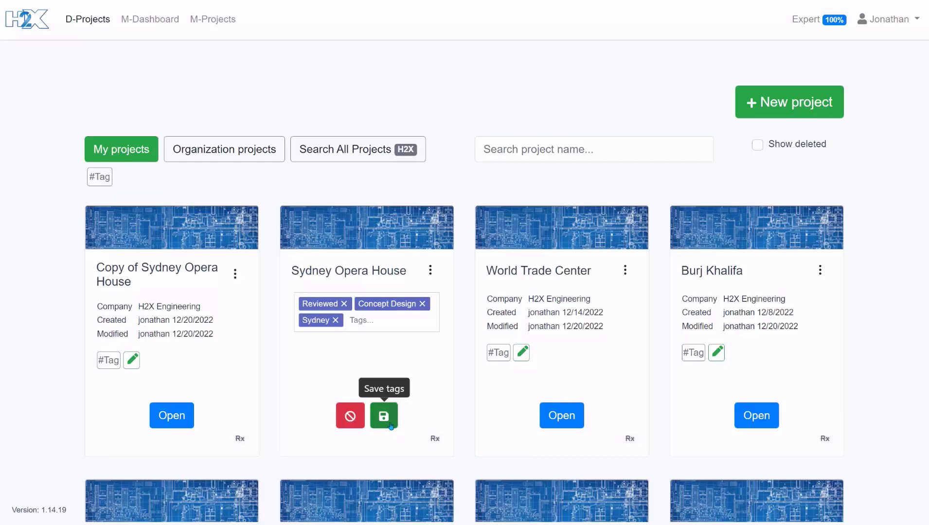
click(384, 415)
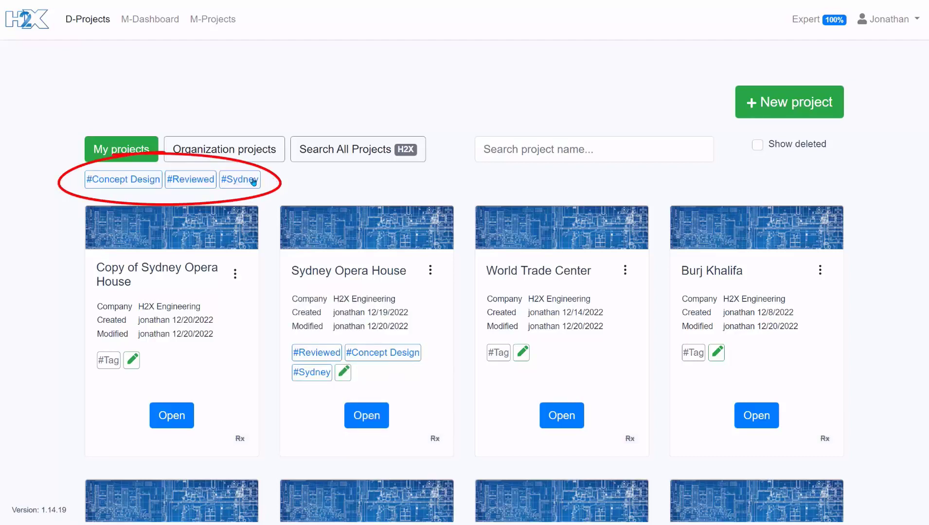
click(240, 179)
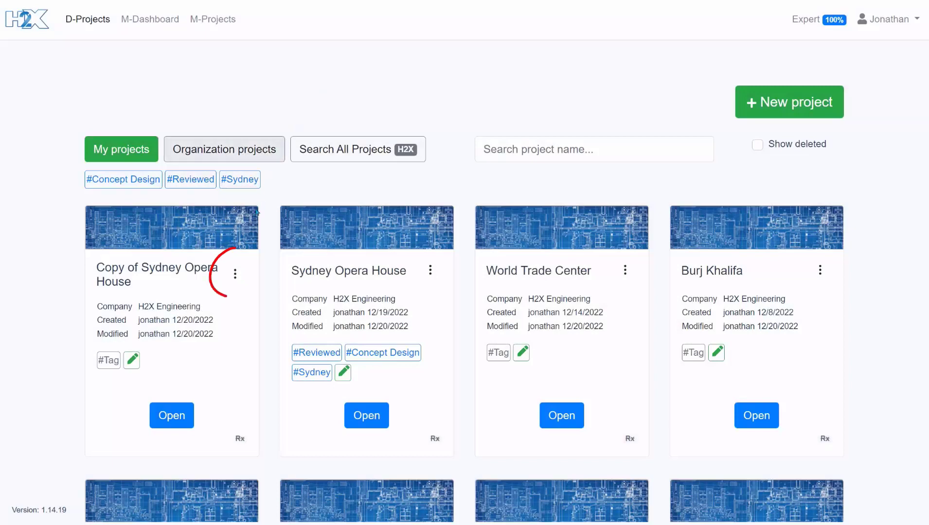
Delete the 'Copy of Sydney Opera House' project and confirm.
click(234, 274)
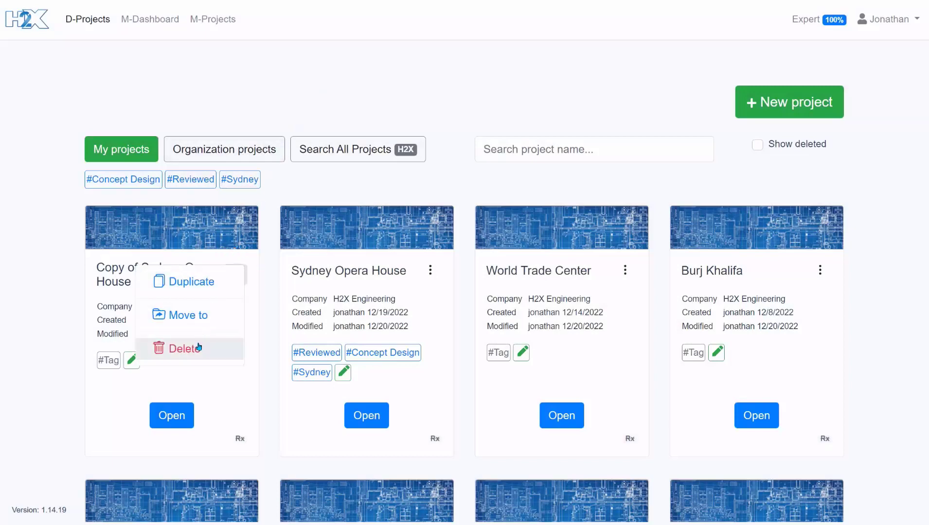
click(183, 349)
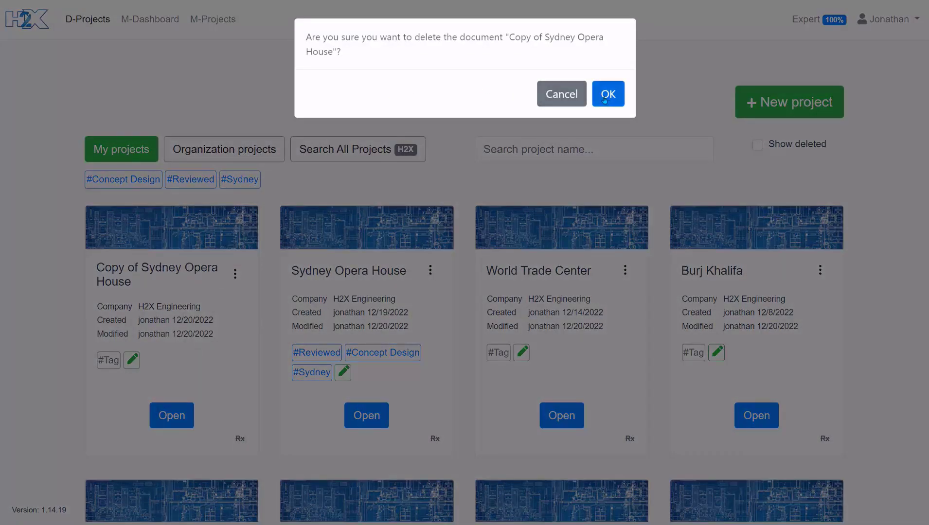
click(607, 94)
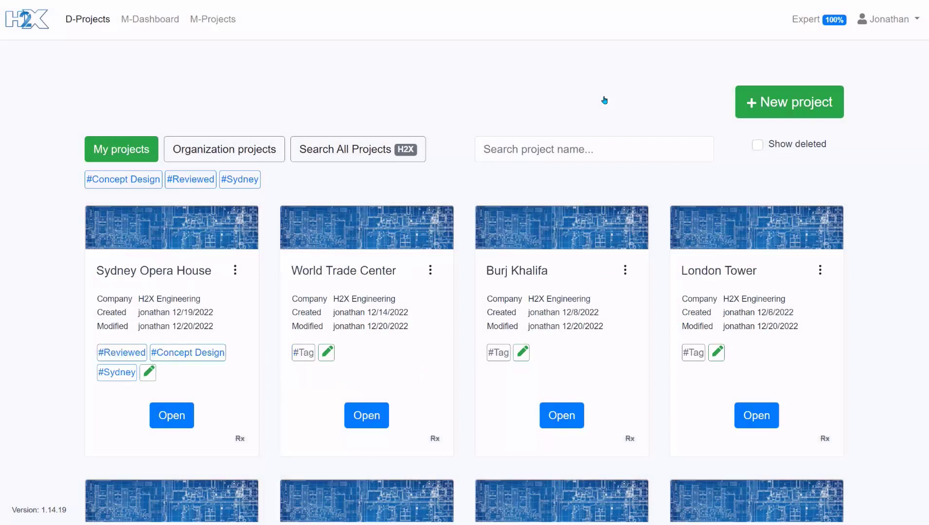